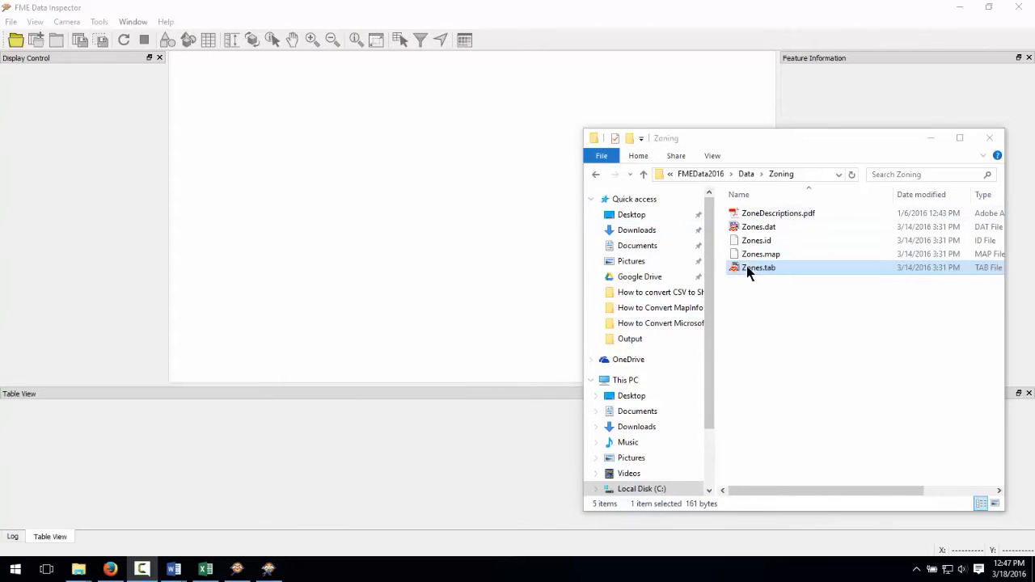
- Load Zones.tab into FME Data Inspector as a MapInfo TAB (MITAB) dataset
{"action": "double_click", "coordinate": [757, 268]}
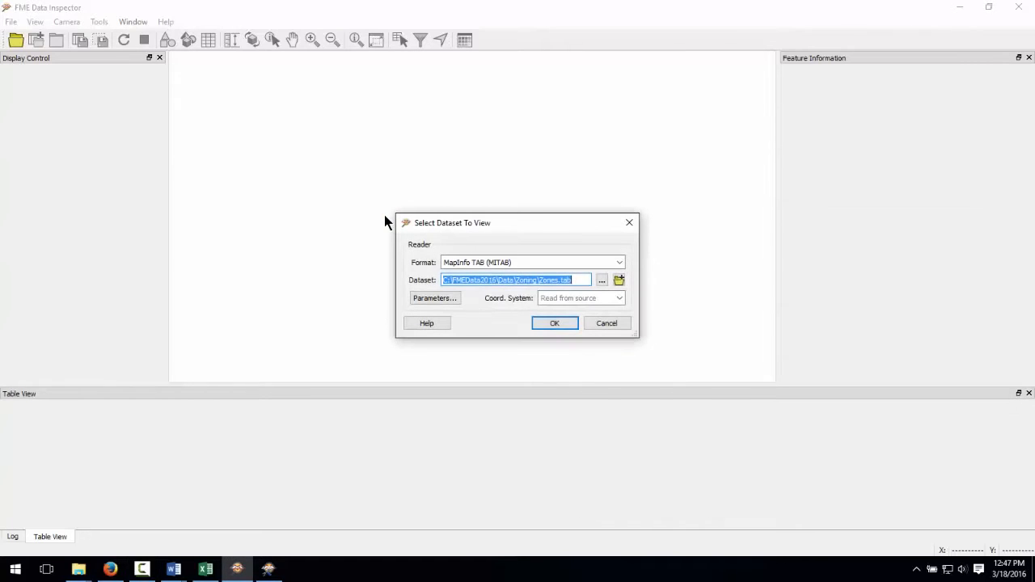
{"action": "left_click", "coordinate": [553, 324]}
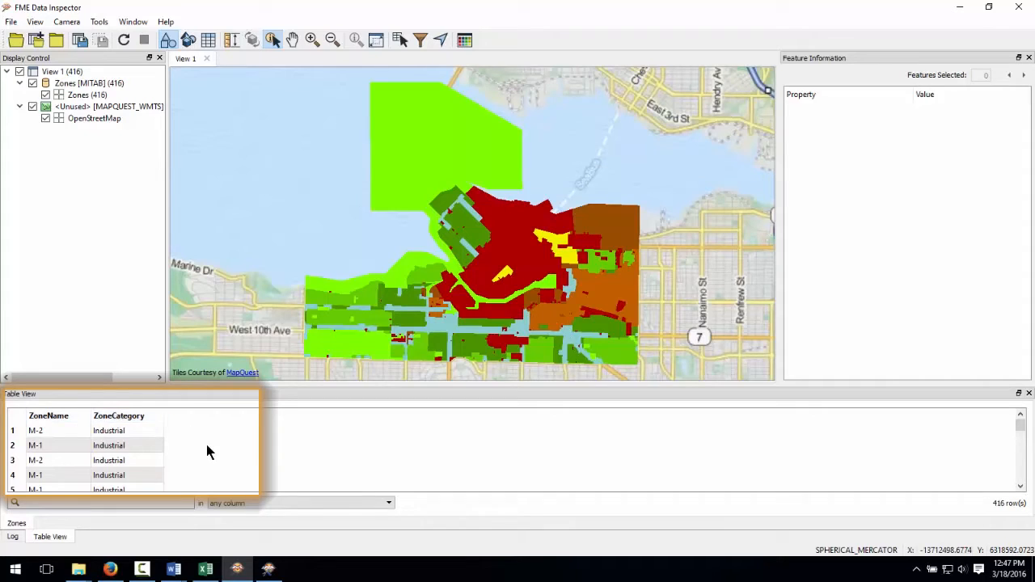
{"action": "mouse_move", "coordinate": [871, 488]}
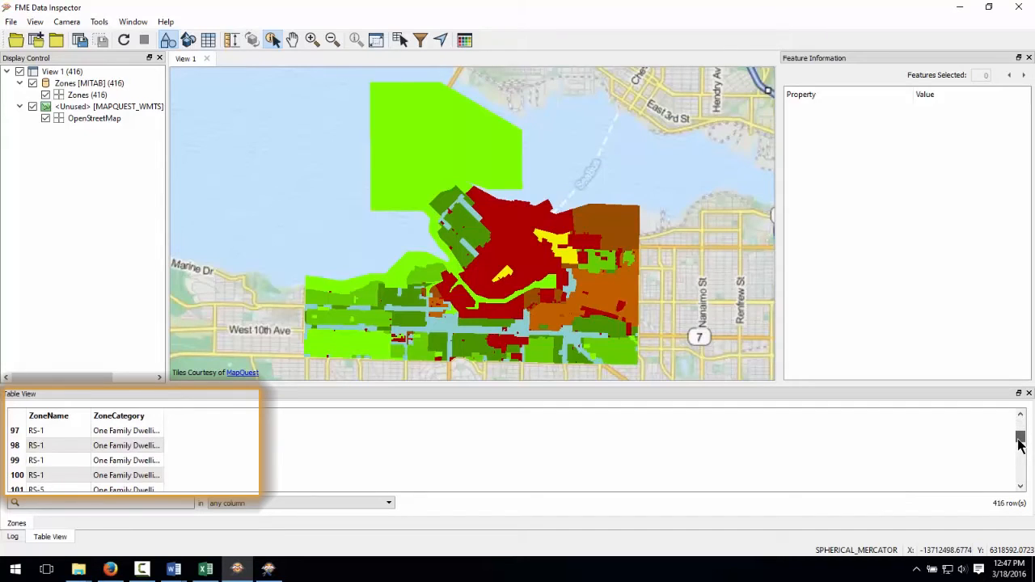
{"action": "scroll", "scroll_direction": "down", "scroll_amount": 3}
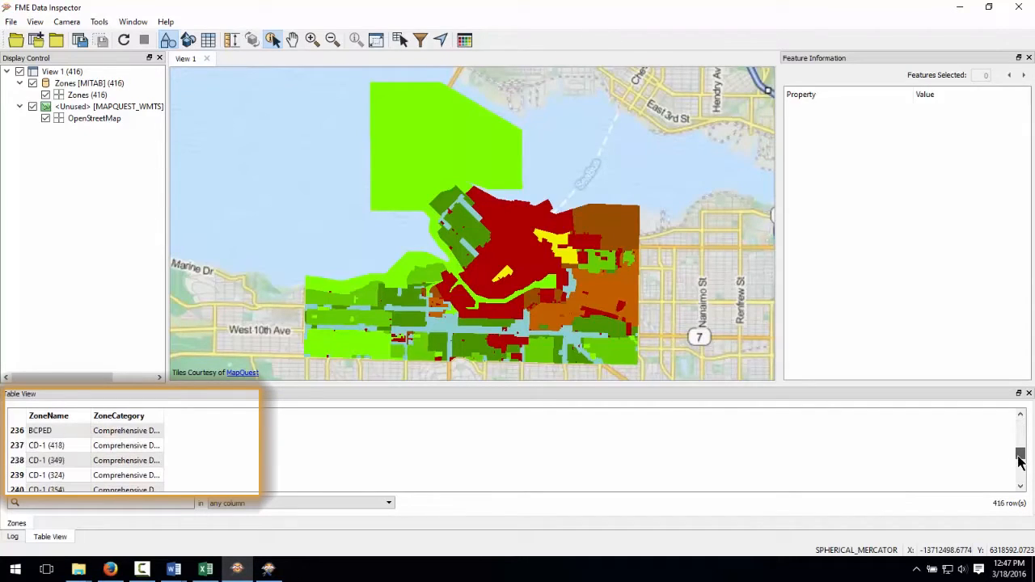
{"action": "scroll", "scroll_direction": "down", "scroll_amount": 3}
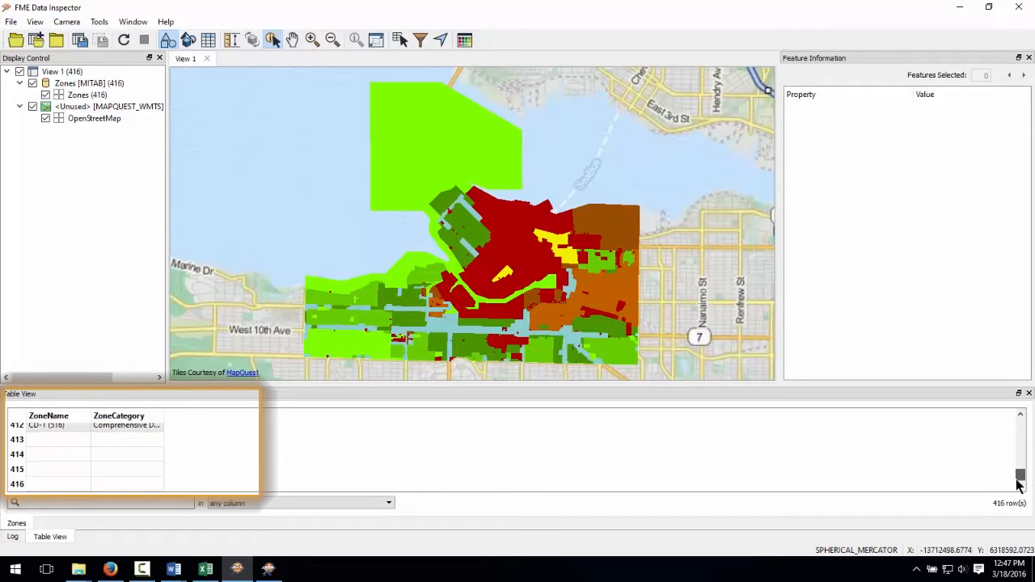
{"action": "scroll", "scroll_direction": "down", "scroll_amount": 3}
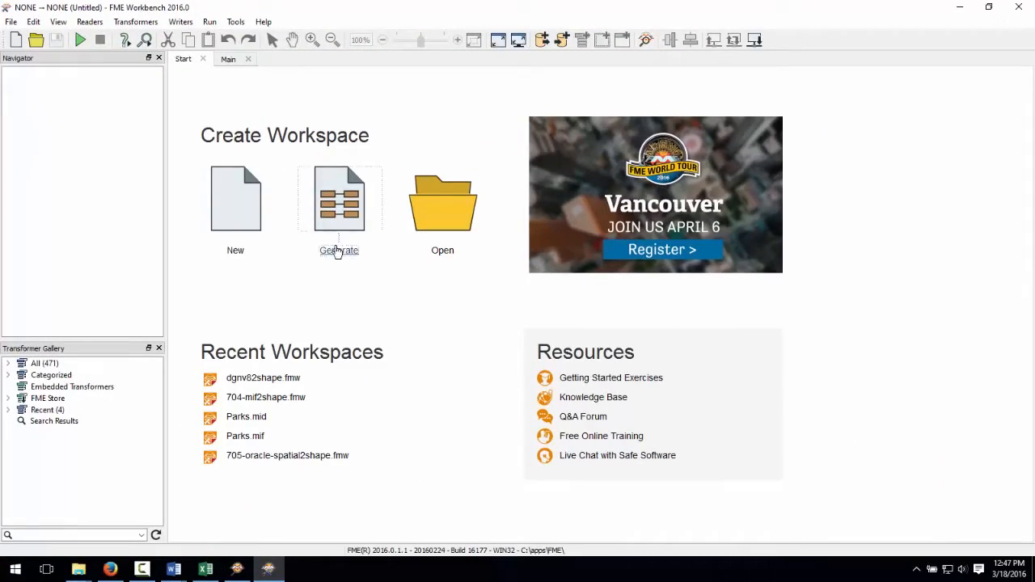
- Start a new workspace with a MapInfo TAB (MAPINFO) reader on Zones.tab
{"action": "left_click", "coordinate": [340, 197]}
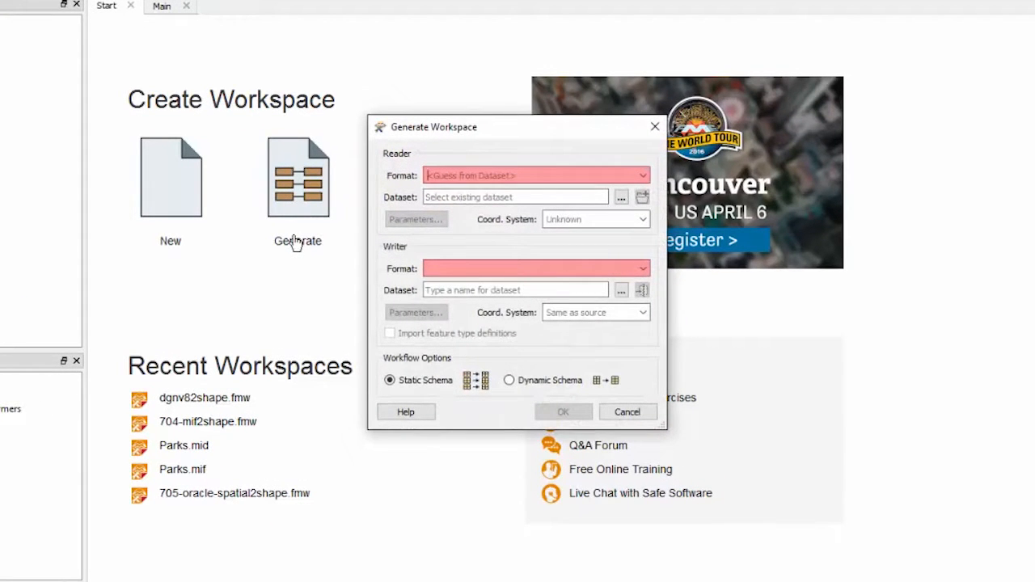
{"action": "left_click", "coordinate": [537, 175]}
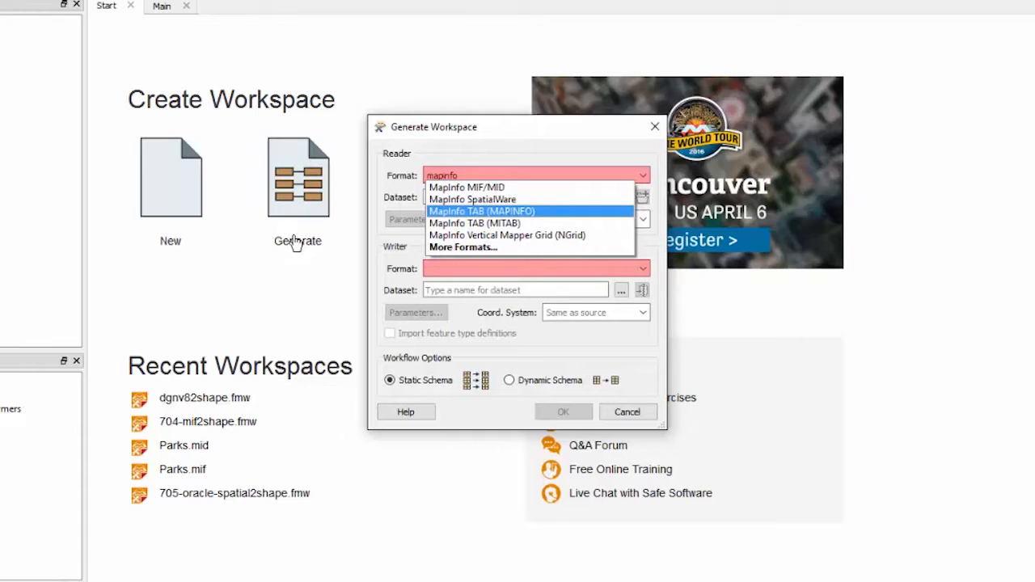
{"action": "left_click", "coordinate": [481, 210]}
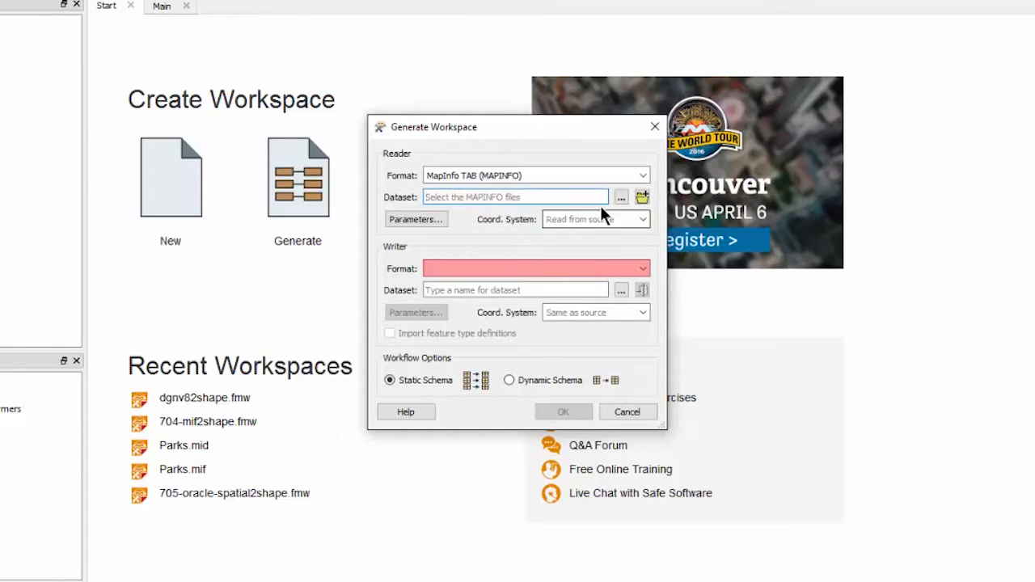
{"action": "left_click", "coordinate": [621, 197]}
{"action": "type", "text": "esri shape"}
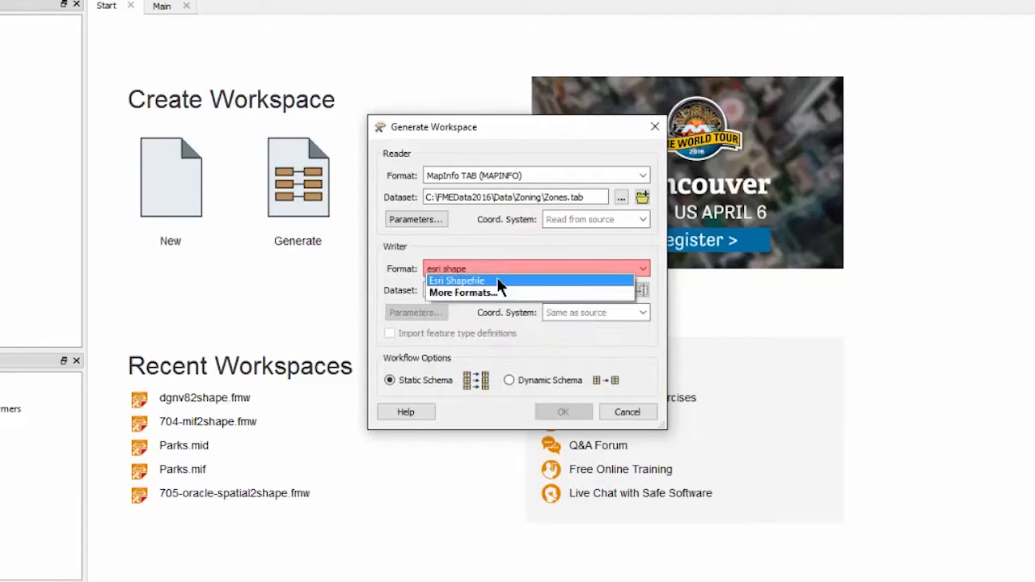
- Set the writer to Esri Shapefile in the Output folder and generate the workspace
{"action": "left_click", "coordinate": [456, 281]}
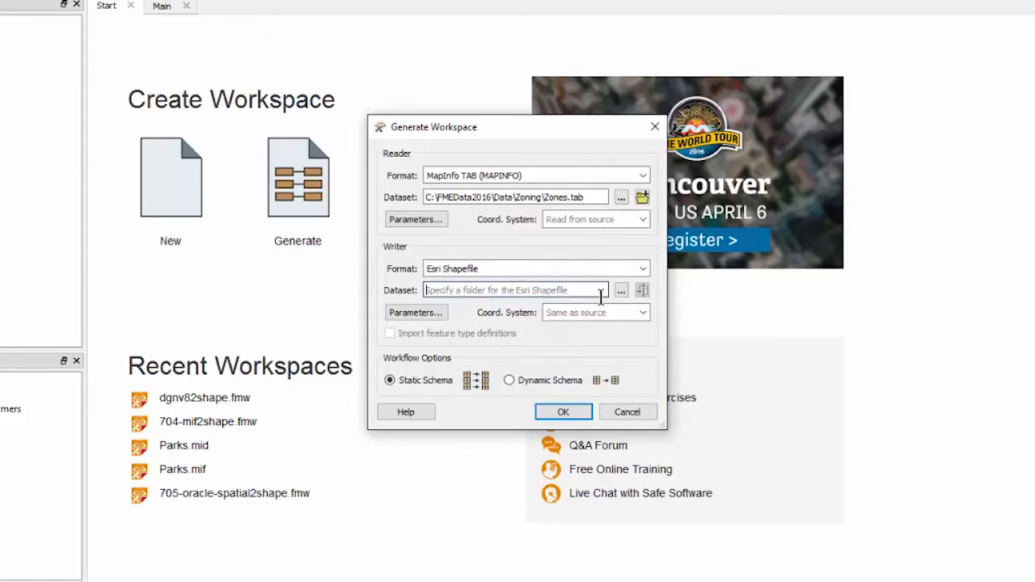
{"action": "left_click", "coordinate": [621, 290]}
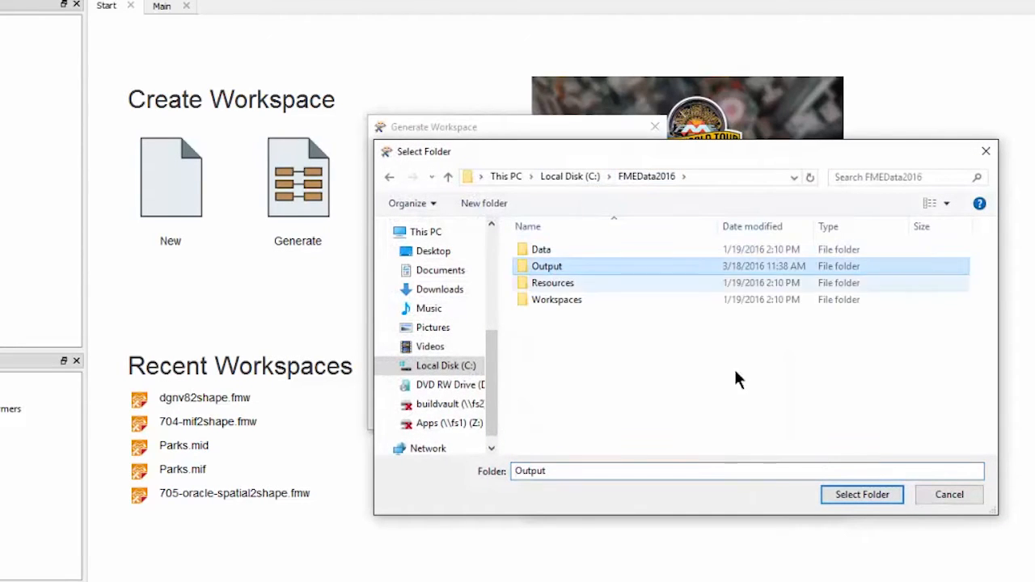
{"action": "left_click", "coordinate": [860, 495]}
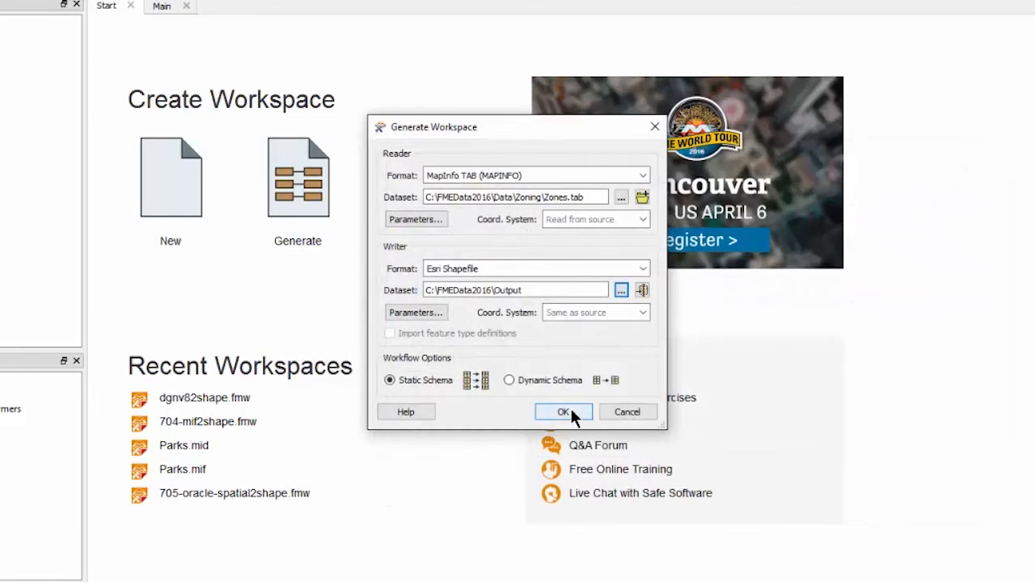
{"action": "left_click", "coordinate": [563, 412]}
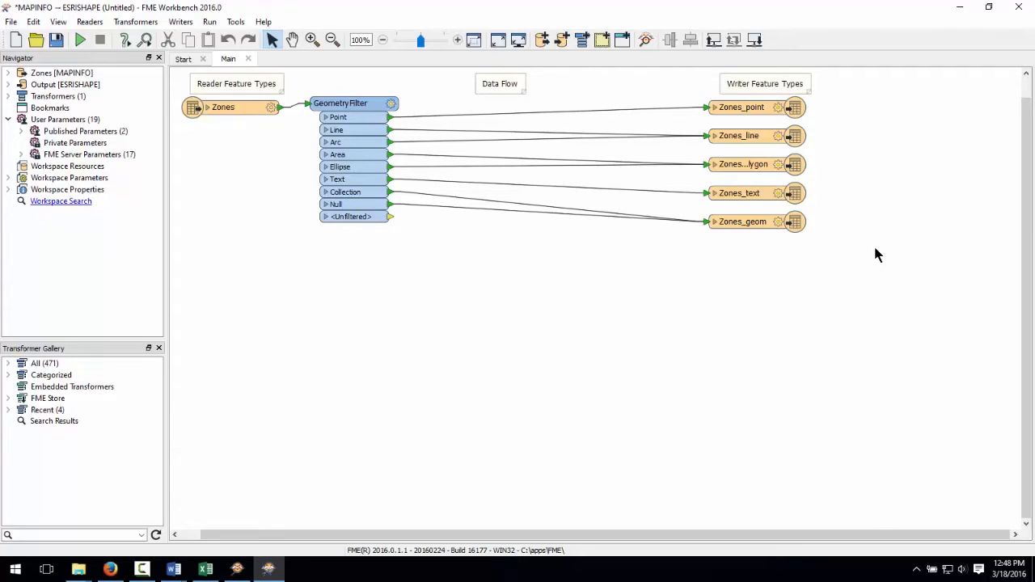
- Select the unneeded Zones_point writer feature type for removal
{"action": "left_click", "coordinate": [741, 107]}
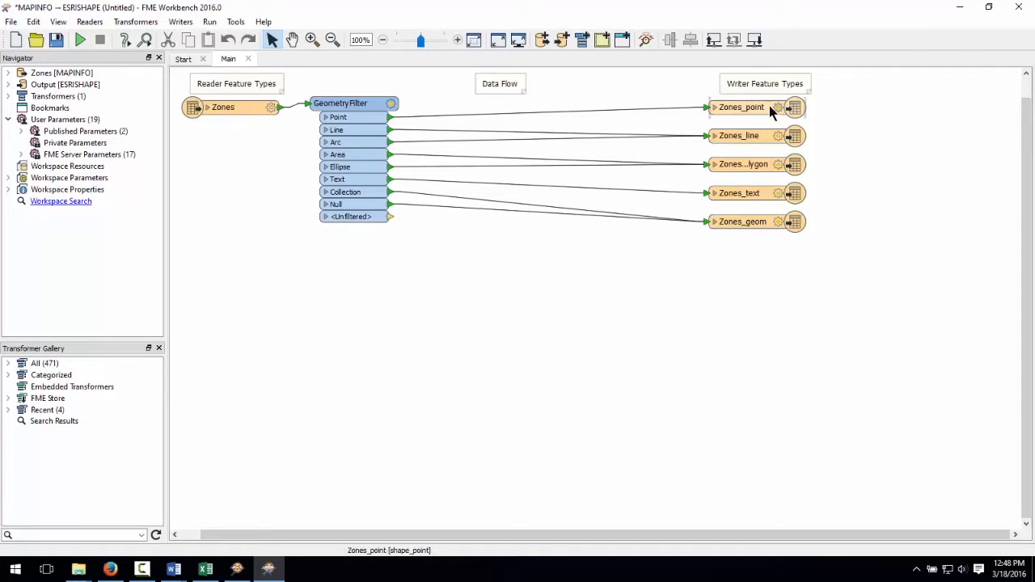
{"action": "mouse_move", "coordinate": [792, 113]}
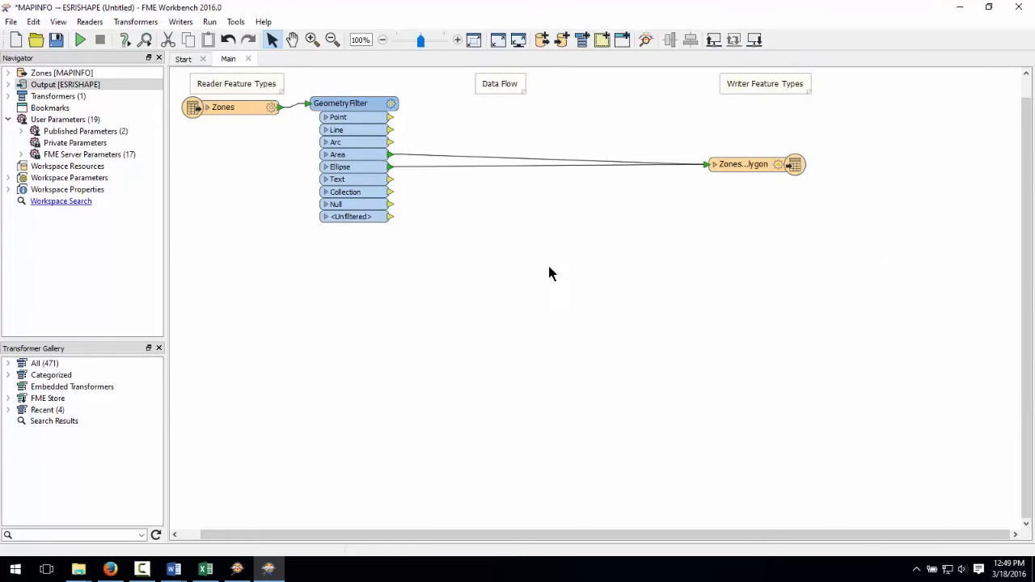
{"action": "mouse_move", "coordinate": [520, 274]}
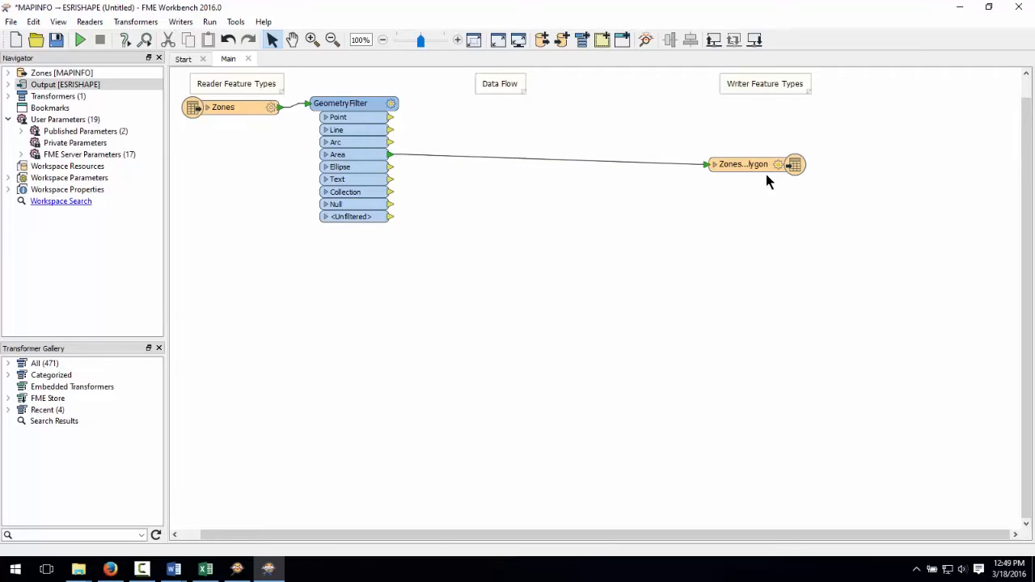
- Rename the polygon output's ZoneCategory attribute to Category in its properties
{"action": "double_click", "coordinate": [742, 165]}
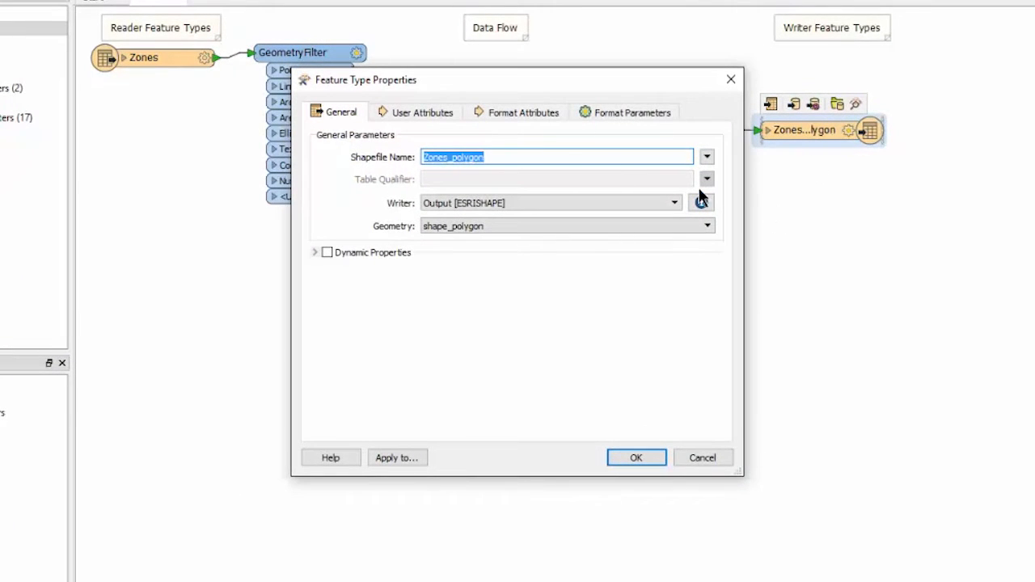
{"action": "left_click", "coordinate": [421, 113]}
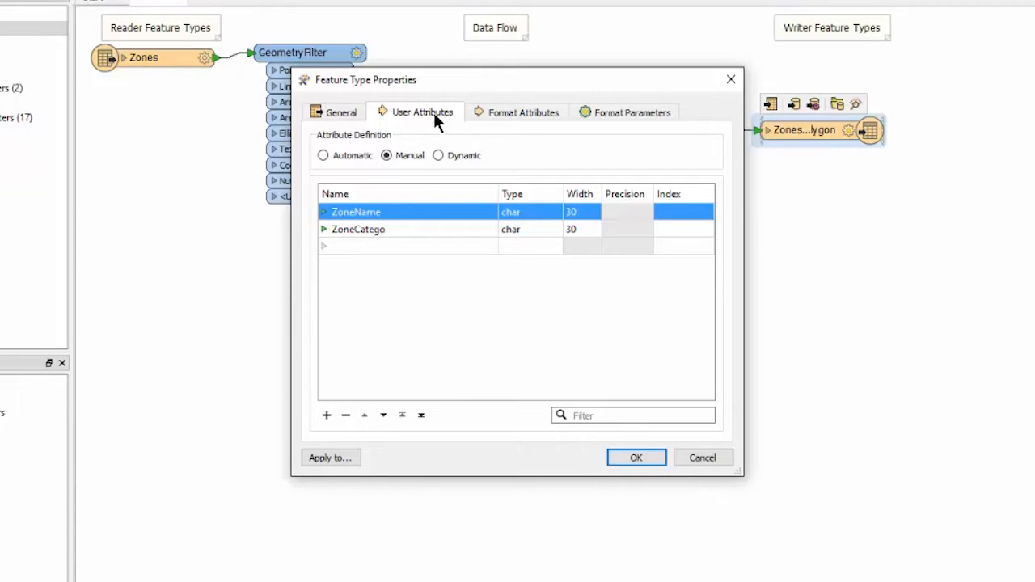
{"action": "double_click", "coordinate": [359, 230]}
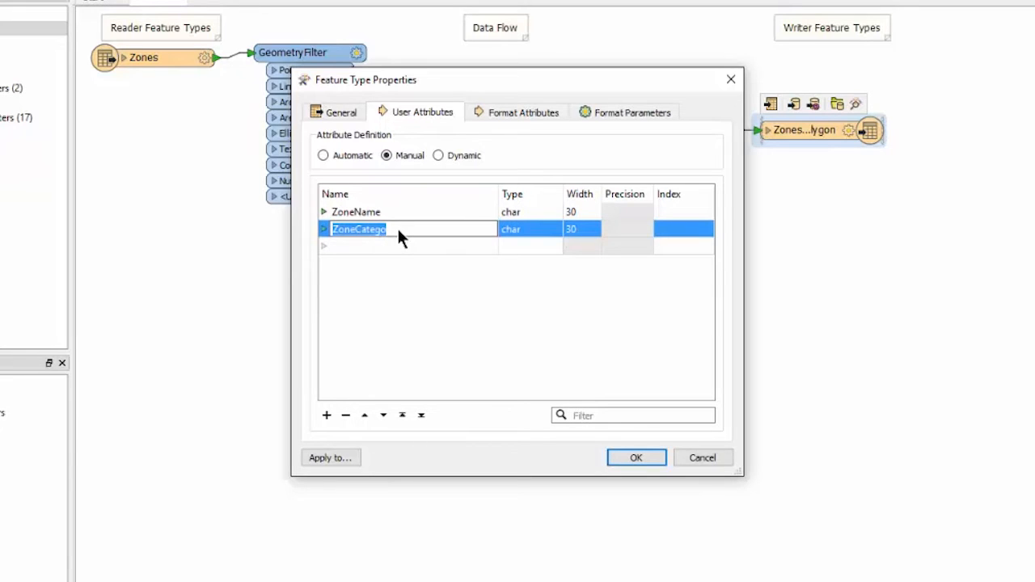
{"action": "type", "text": "Category"}
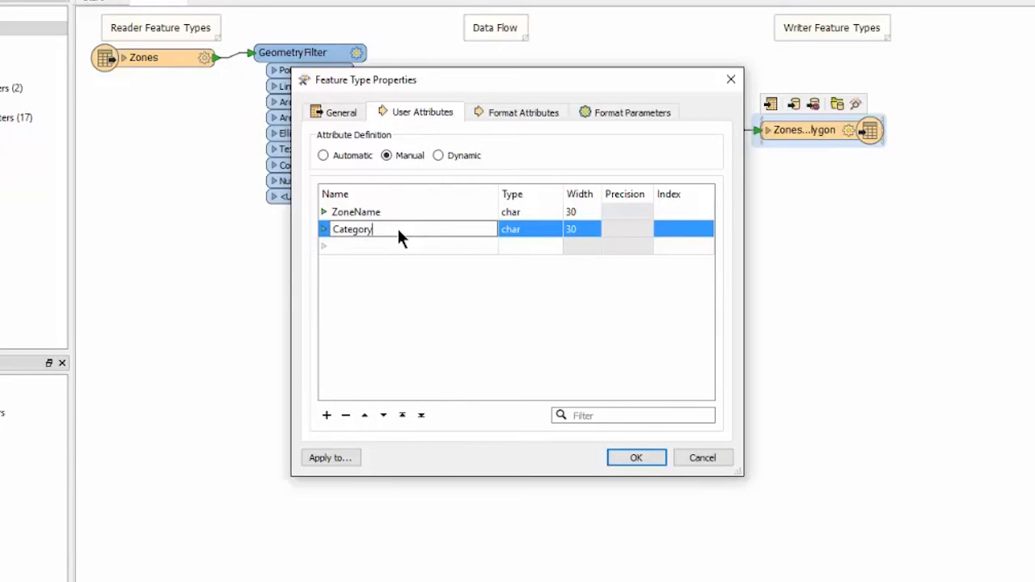
{"action": "mouse_move", "coordinate": [621, 443]}
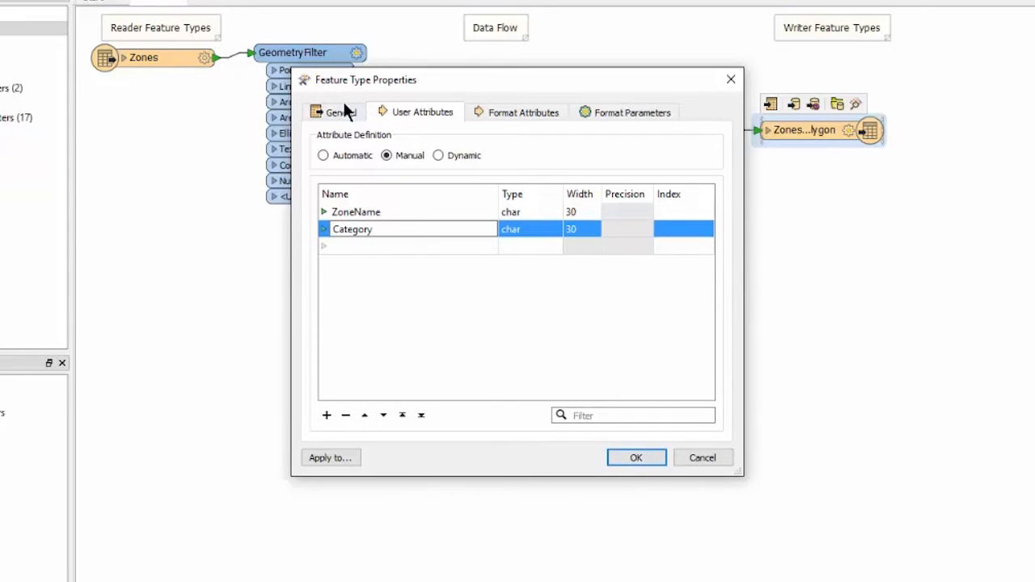
- Name the output shapefile Dwellings and confirm the feature type properties
{"action": "left_click", "coordinate": [340, 111]}
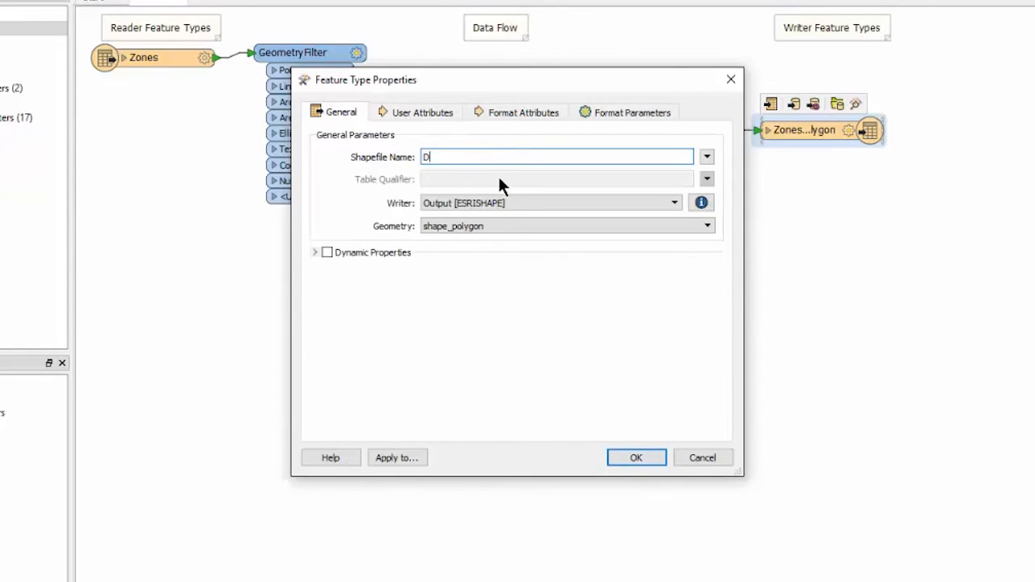
{"action": "type", "text": "wellings"}
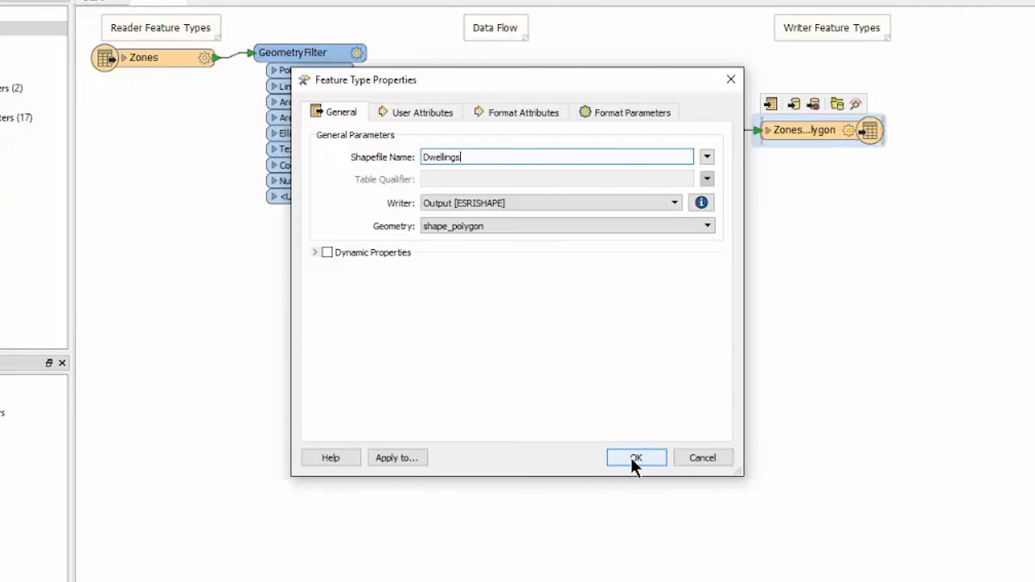
{"action": "left_click", "coordinate": [635, 458]}
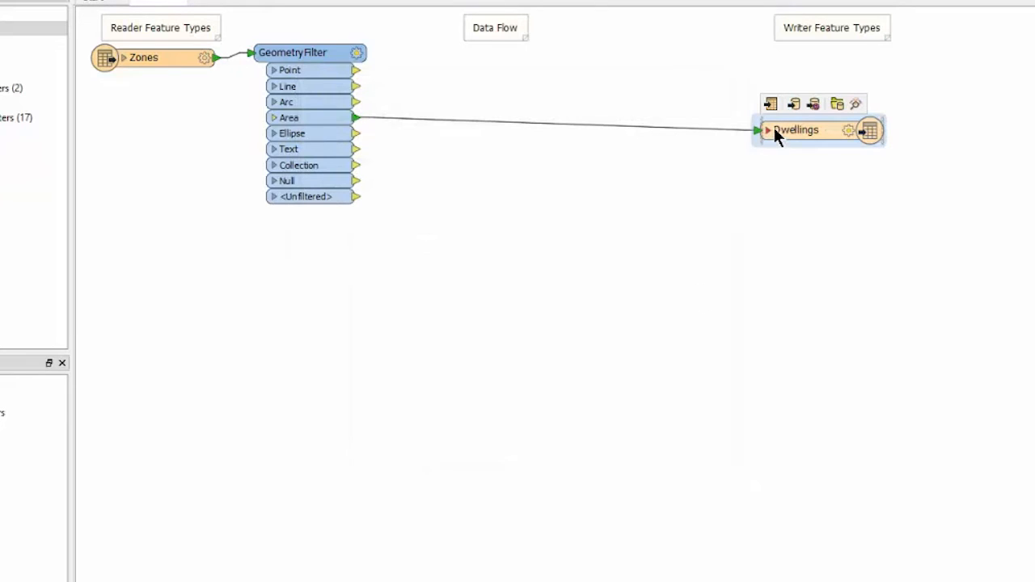
- Insert a Tester transformer on the Area-to-Dwellings link via quick add 'test'
{"action": "left_click", "coordinate": [766, 129]}
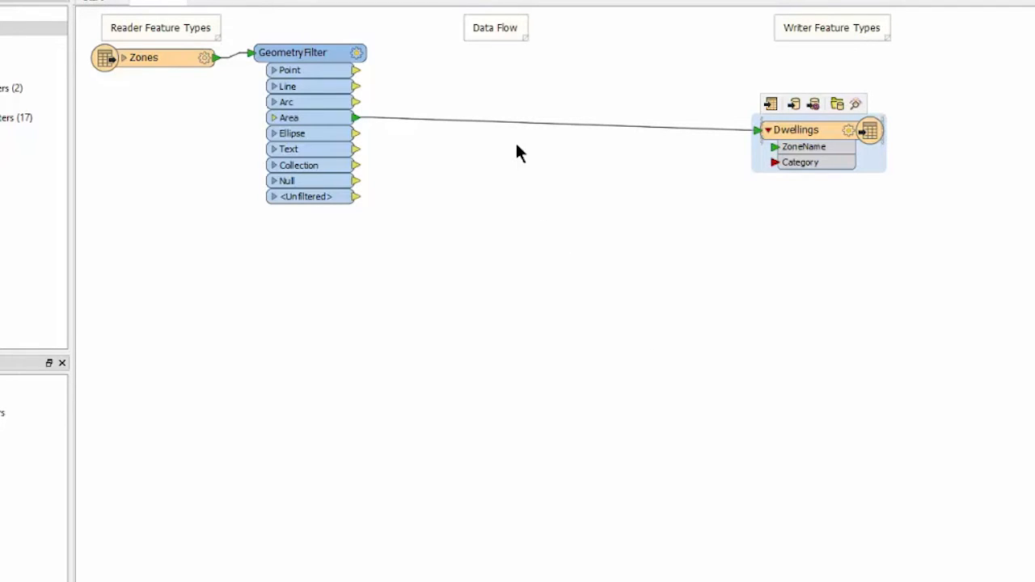
{"action": "left_click", "coordinate": [518, 121]}
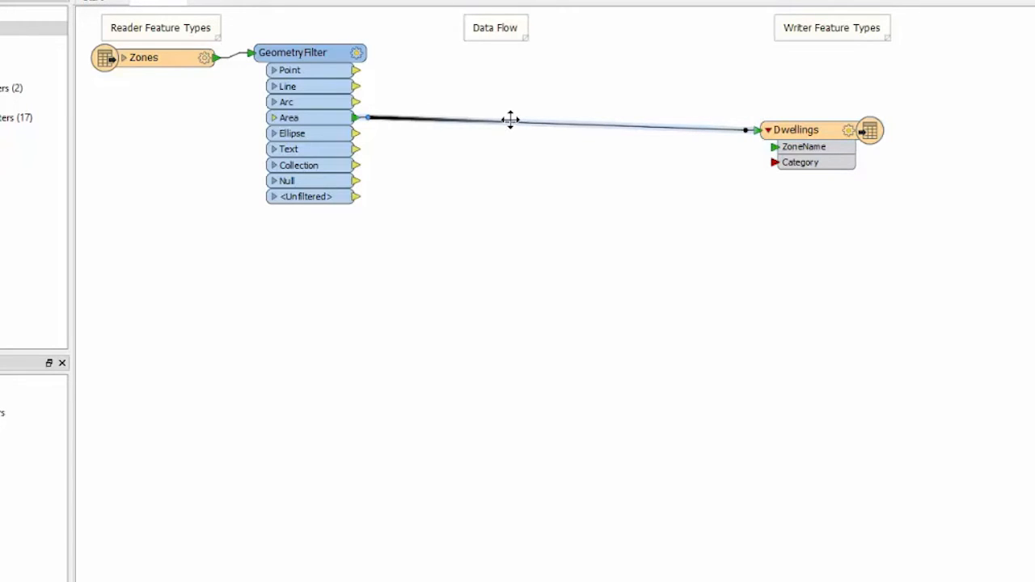
{"action": "type", "text": "test"}
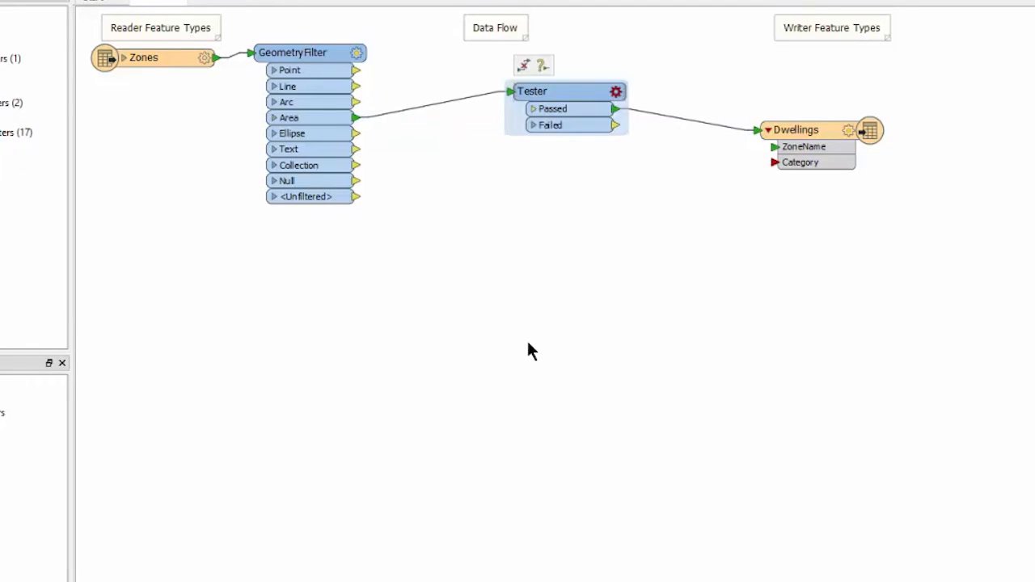
{"action": "double_click", "coordinate": [532, 90]}
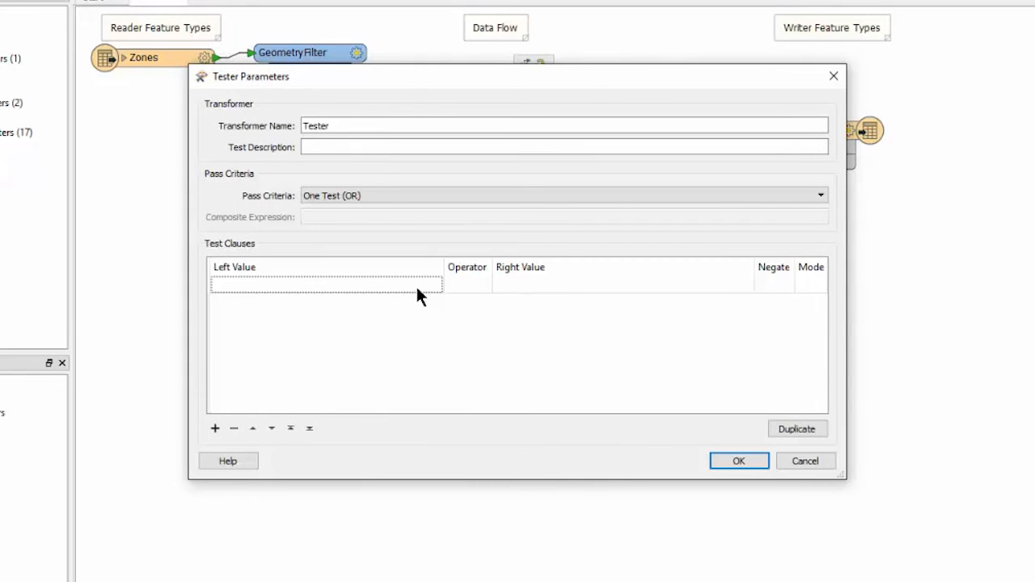
- Define the Tester clause: ZoneCategory Ends With Dwelling, and confirm it
{"action": "left_click", "coordinate": [323, 284]}
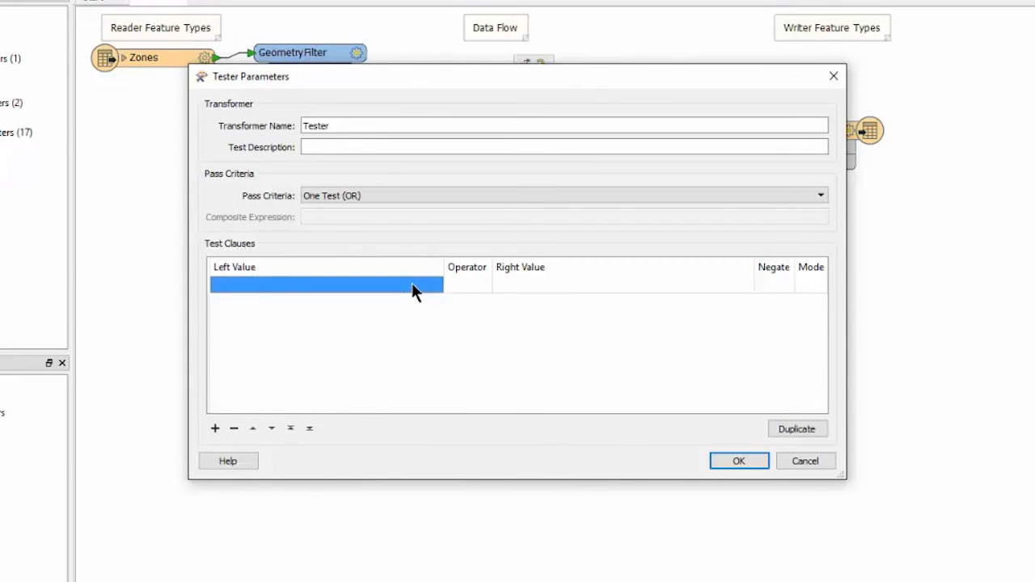
{"action": "left_click", "coordinate": [326, 285]}
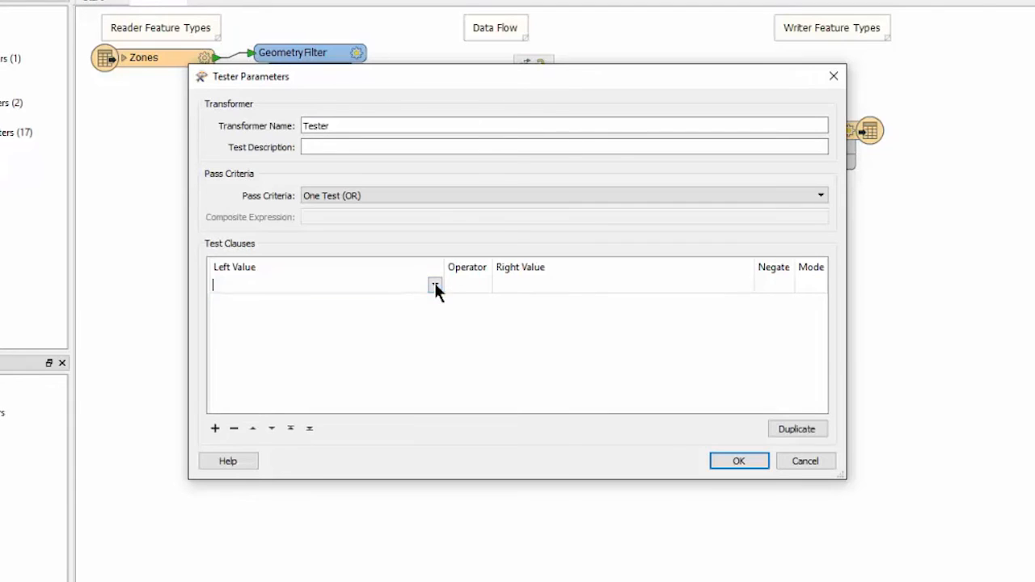
{"action": "left_click", "coordinate": [435, 284]}
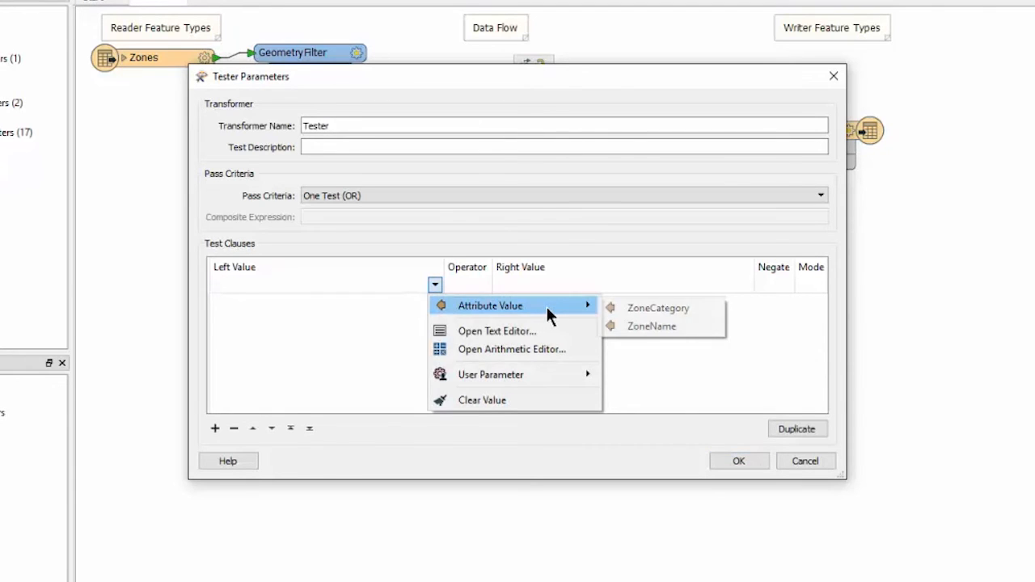
{"action": "left_click", "coordinate": [658, 307]}
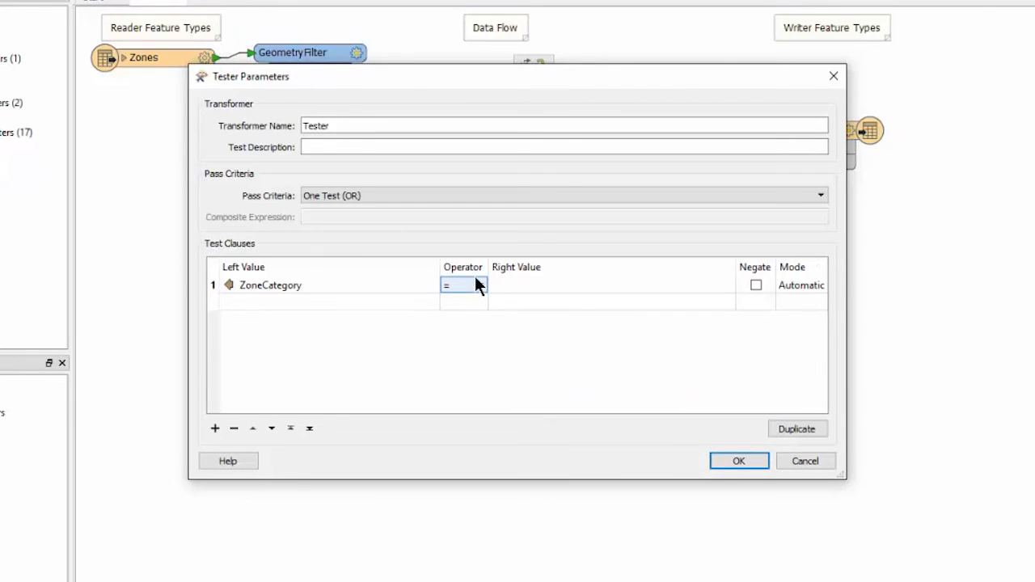
{"action": "left_click", "coordinate": [477, 284]}
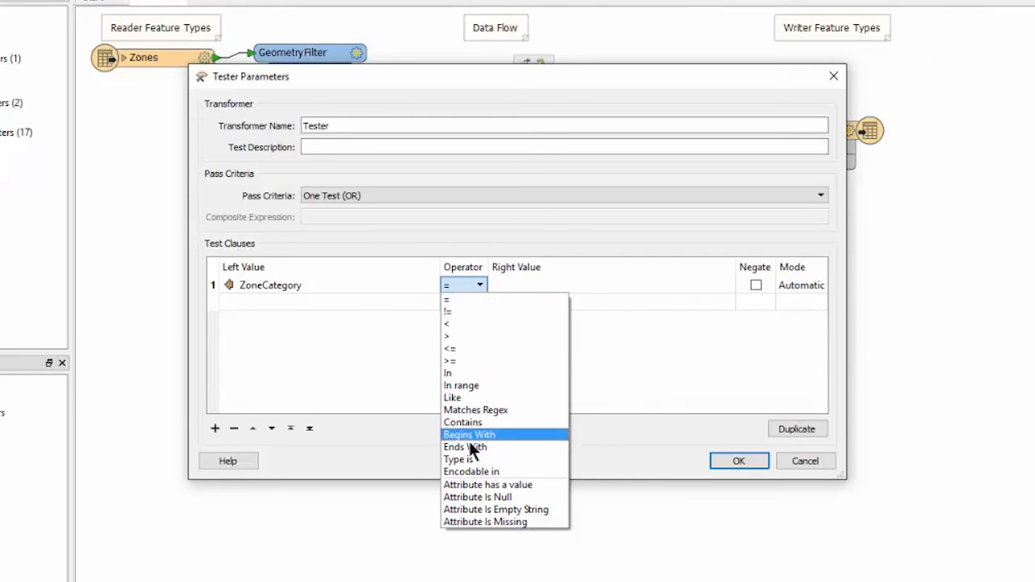
{"action": "left_click", "coordinate": [465, 447]}
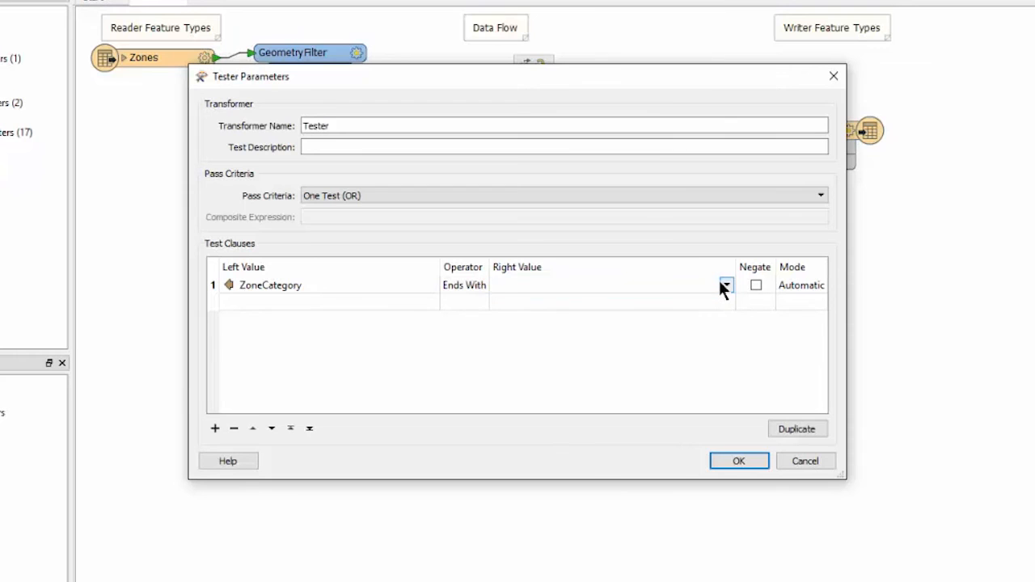
{"action": "type", "text": "Dwelling"}
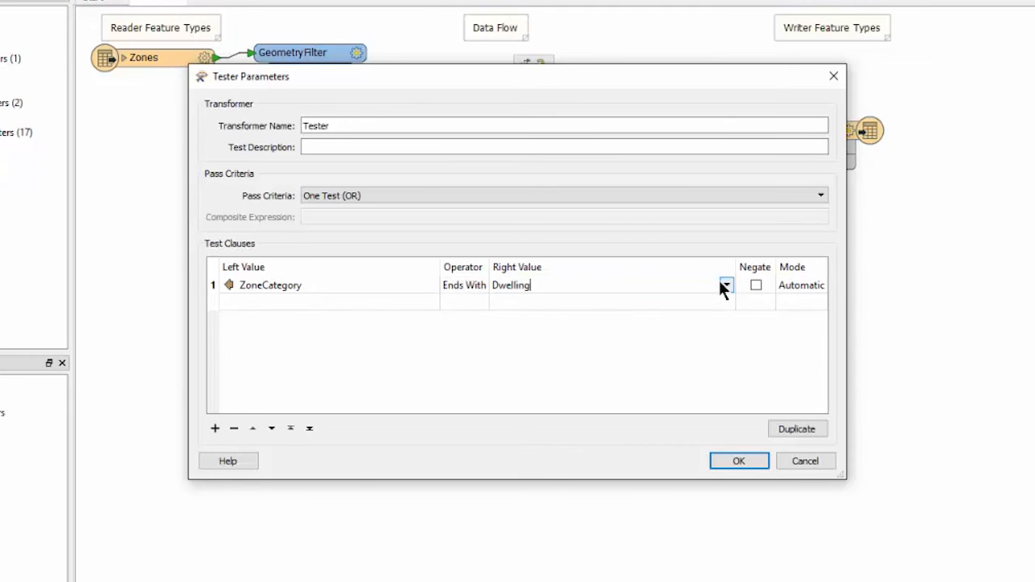
{"action": "left_click", "coordinate": [737, 459]}
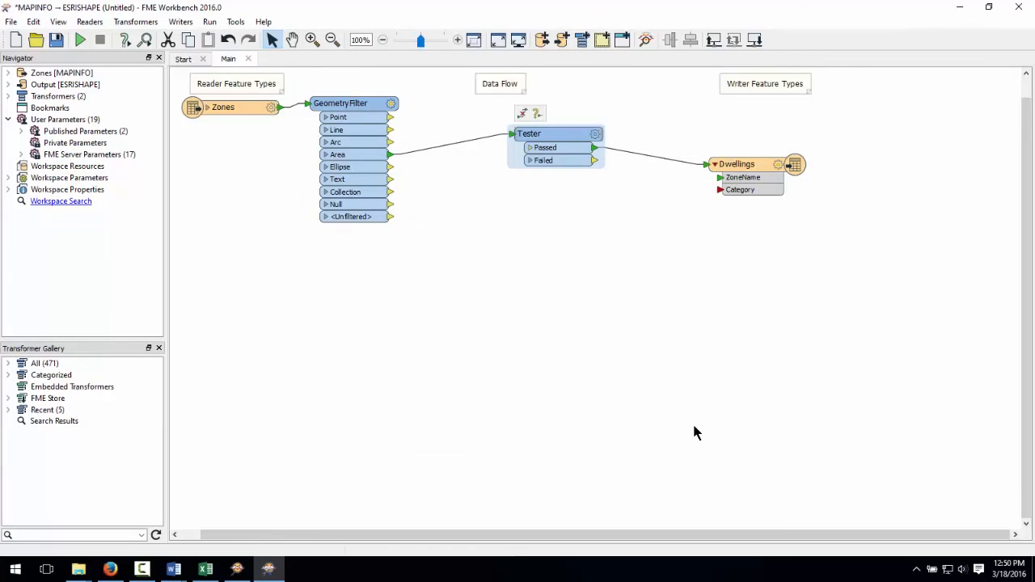
{"action": "mouse_move", "coordinate": [640, 301]}
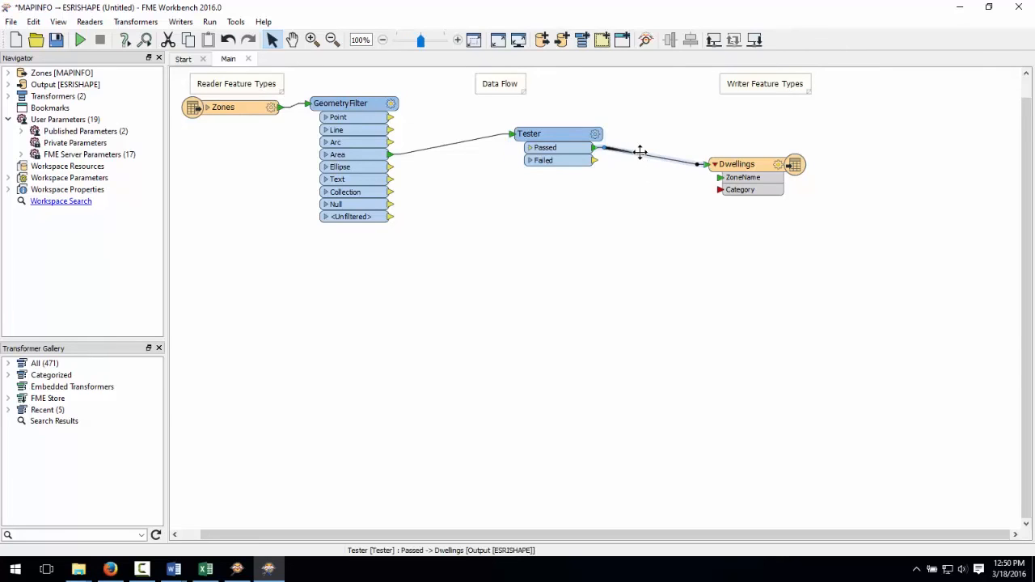
- Add an AttributeRenamer on the Passed link mapping ZoneCategory to Category
{"action": "type", "text": "attributerenam"}
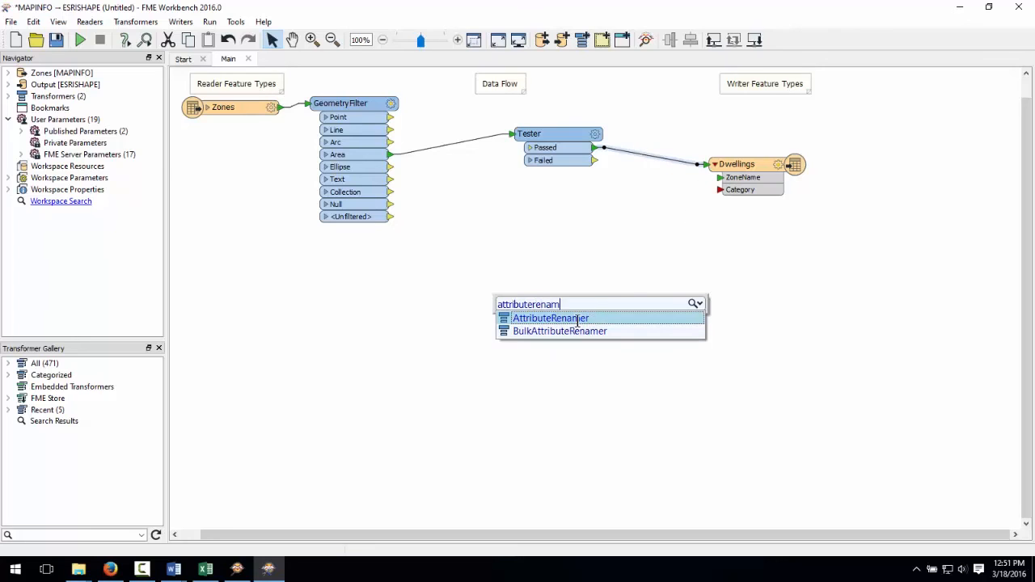
{"action": "double_click", "coordinate": [550, 317]}
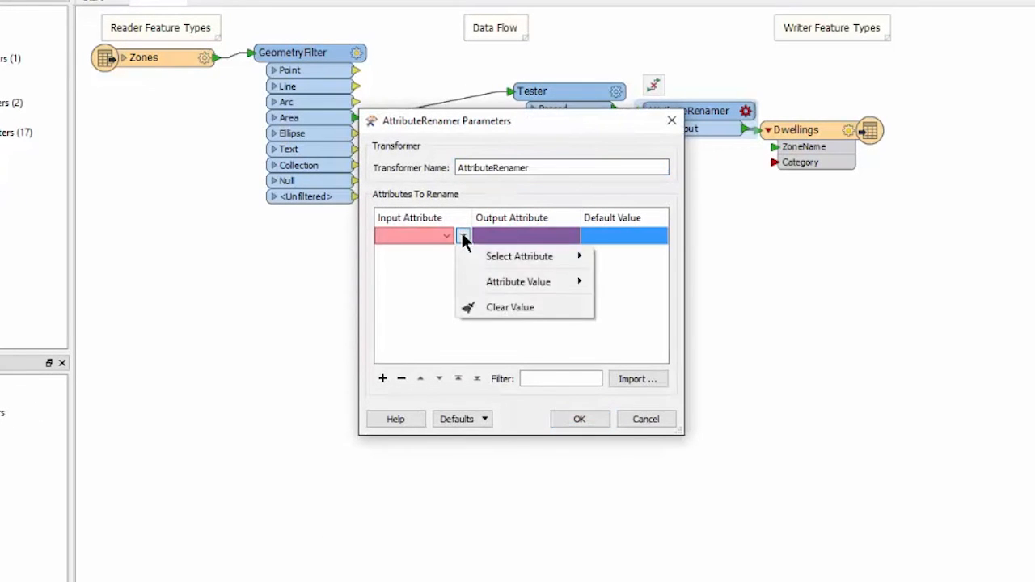
{"action": "left_click", "coordinate": [519, 255]}
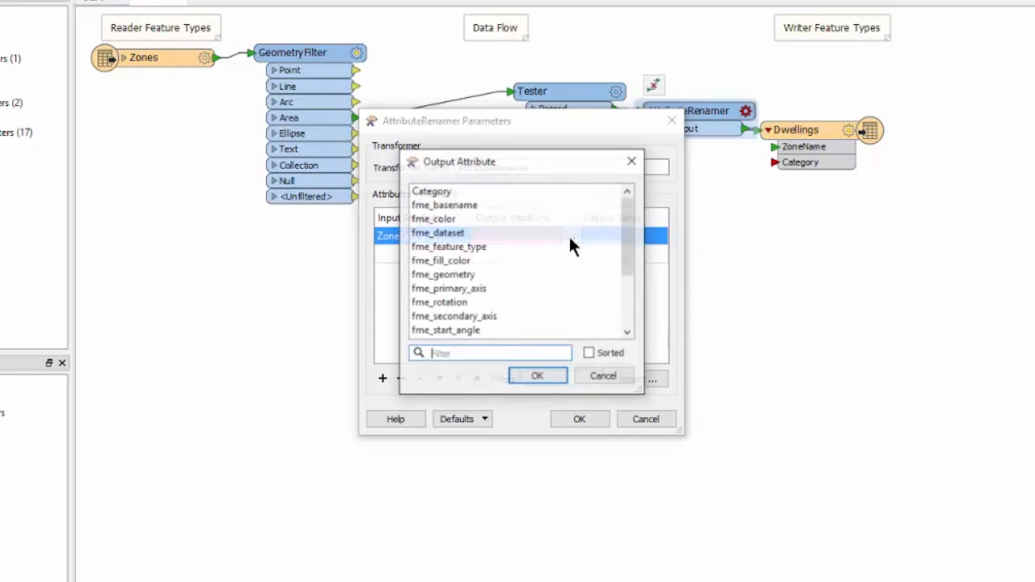
{"action": "left_click", "coordinate": [537, 376]}
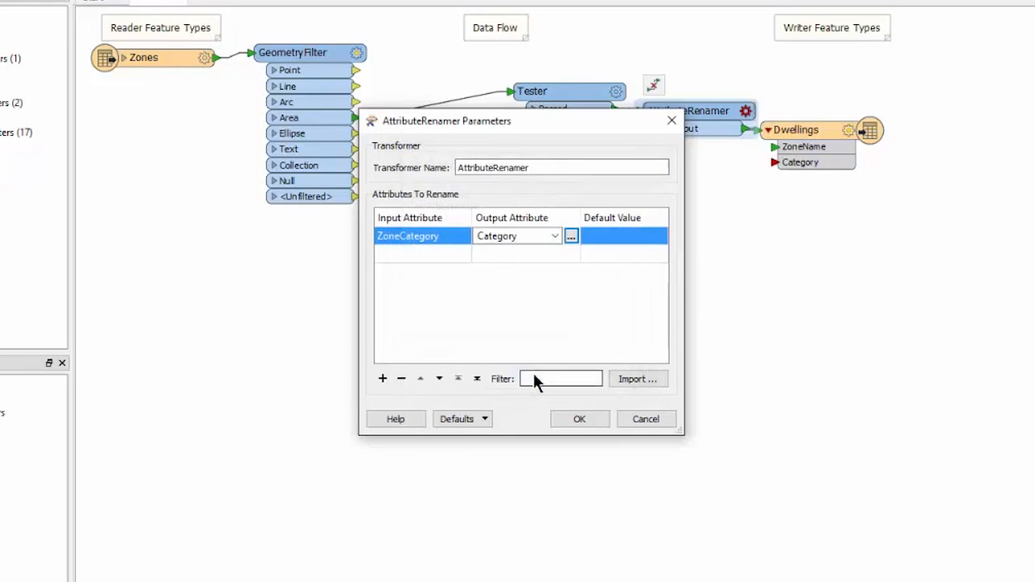
{"action": "left_click", "coordinate": [579, 418]}
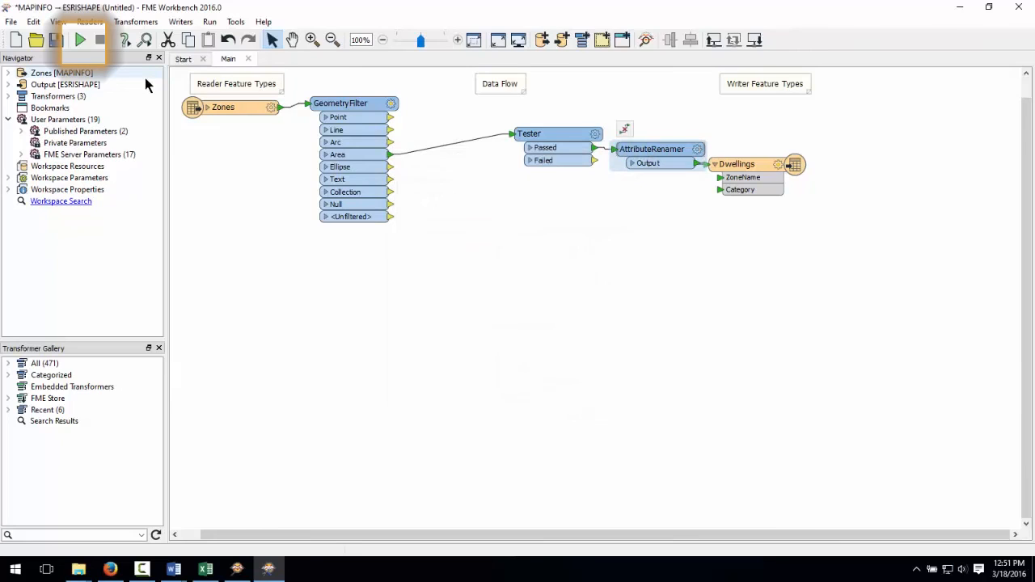
- Run the workspace translation
{"action": "left_click", "coordinate": [79, 38]}
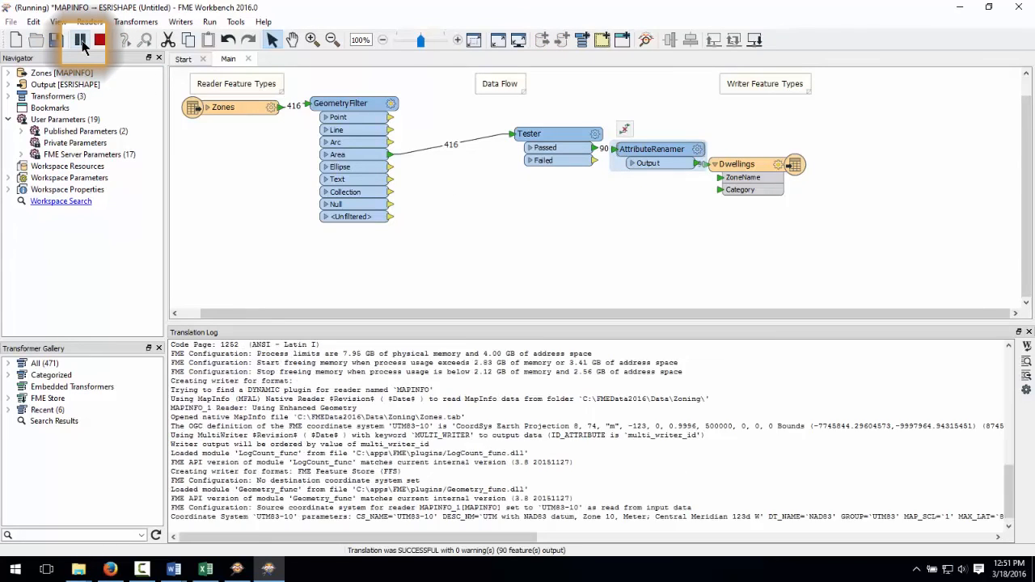